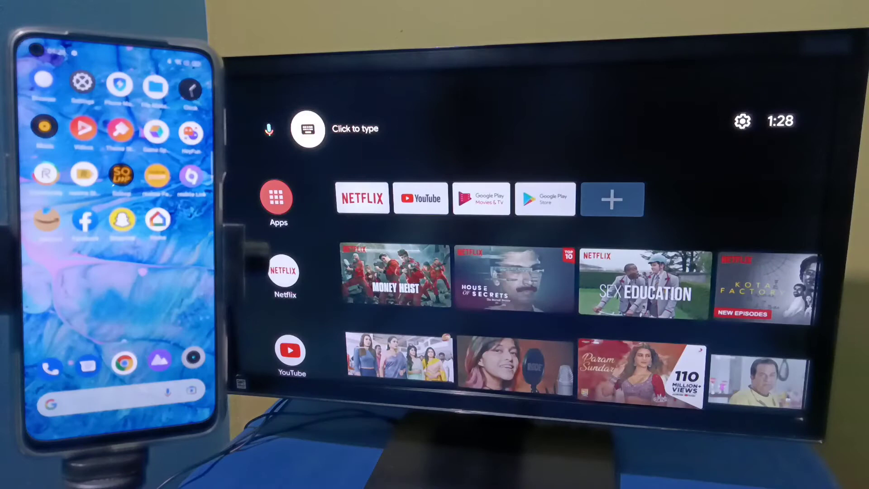
Go into the TV's Settings and then Device Preferences
click(741, 121)
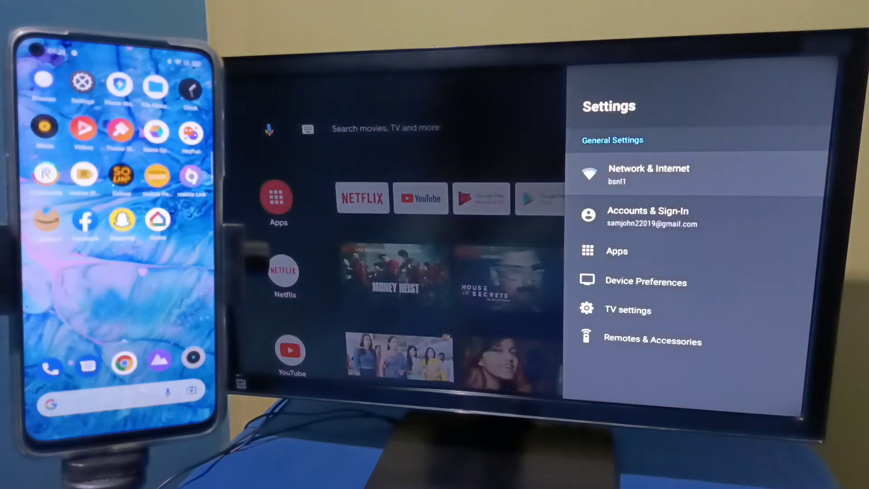
click(649, 174)
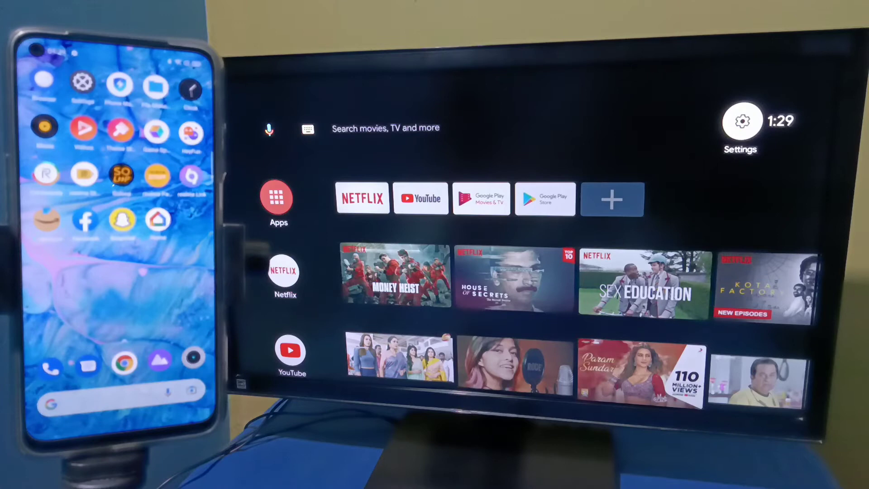
click(741, 121)
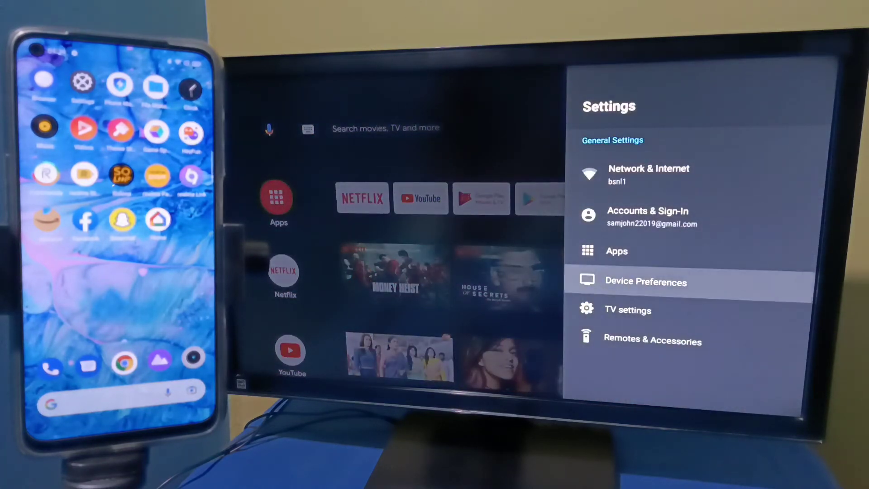
click(645, 280)
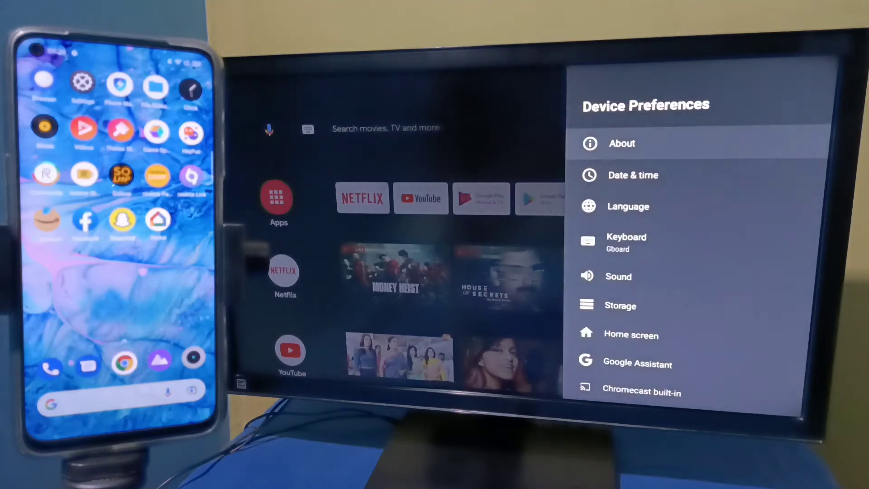
Reach Chromecast built-in and choose 'Let others control your cast media'
scroll(down, 3)
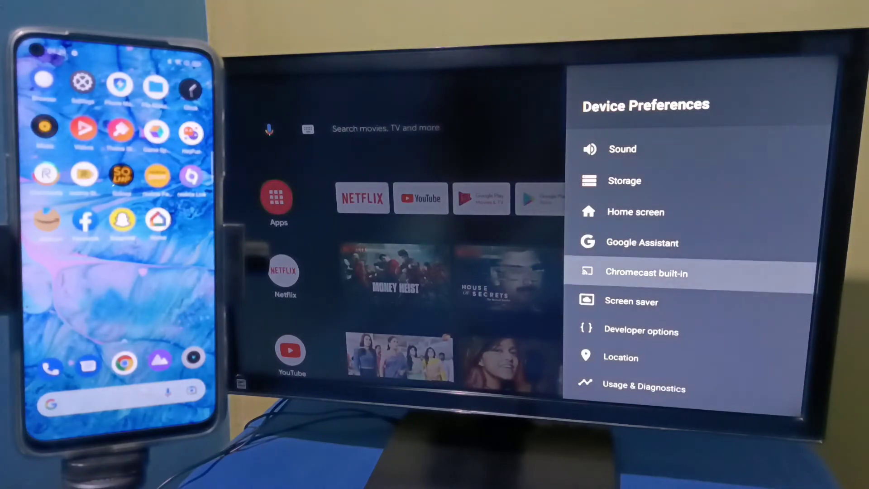
click(645, 272)
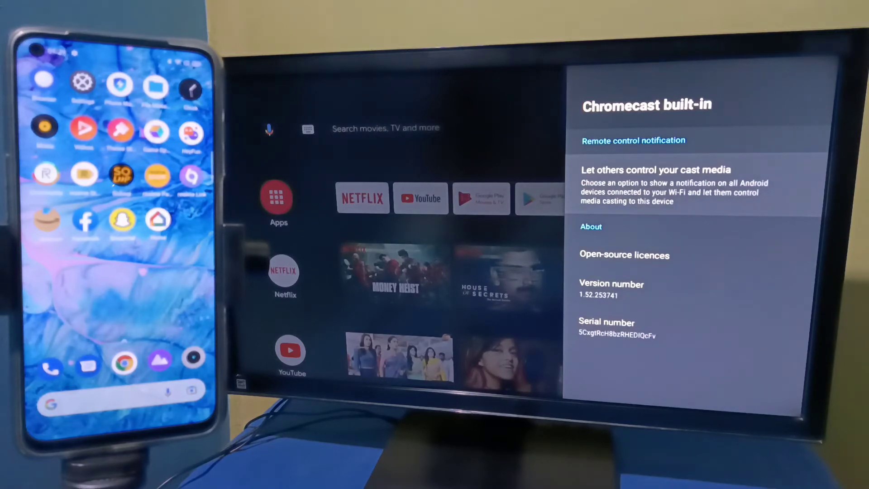
click(654, 170)
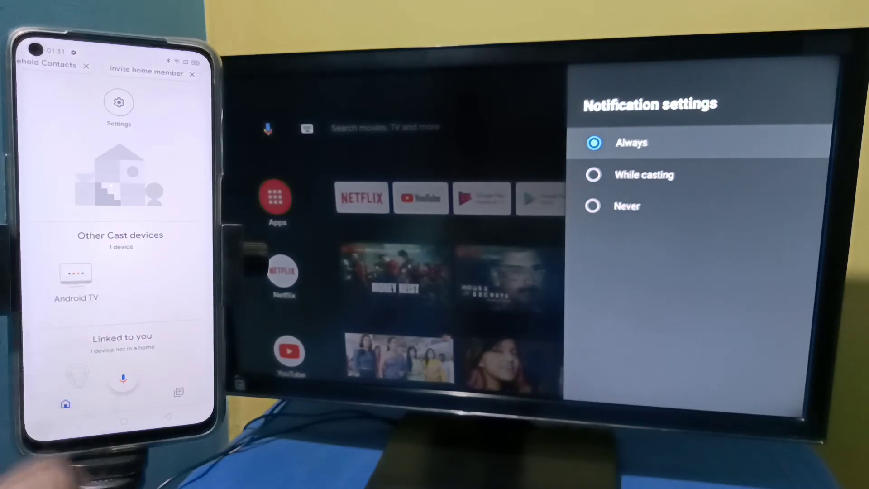
Select the Android TV under Other Cast devices to show its Not playing / 87% volume controls
click(76, 277)
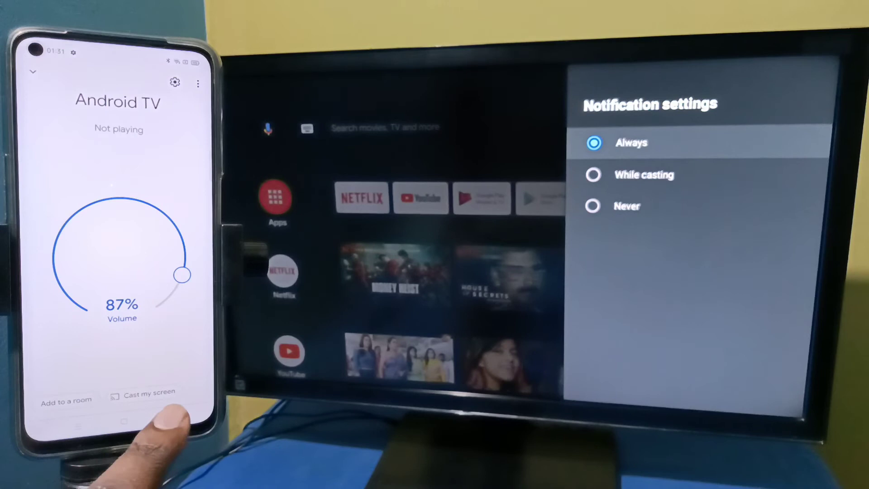
Cast my screen with Start now so the TV shows the phone, then Stop mirroring
click(148, 392)
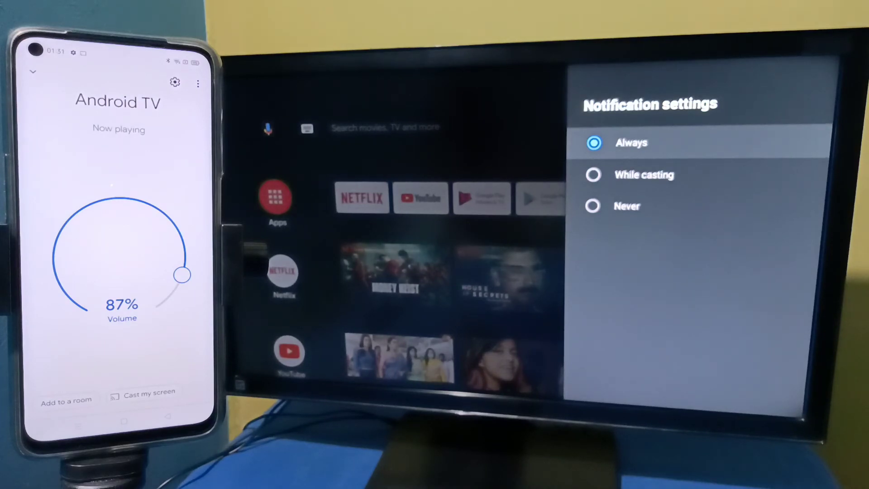
click(149, 394)
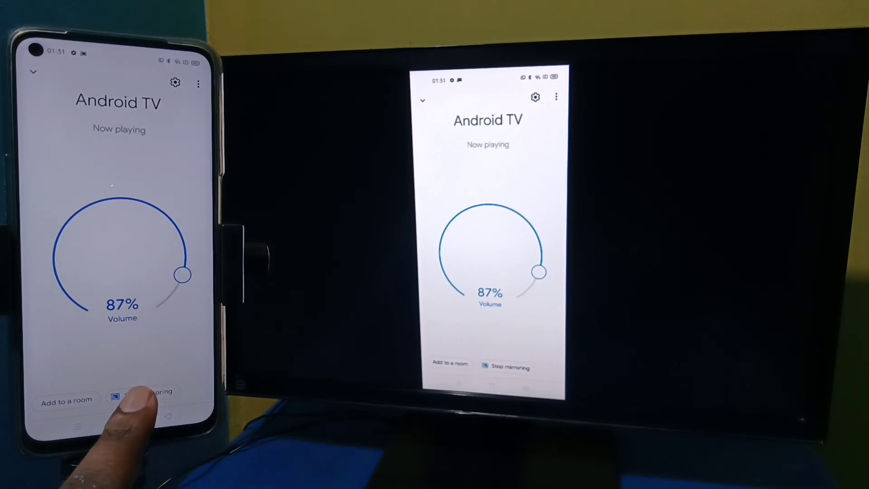
click(149, 392)
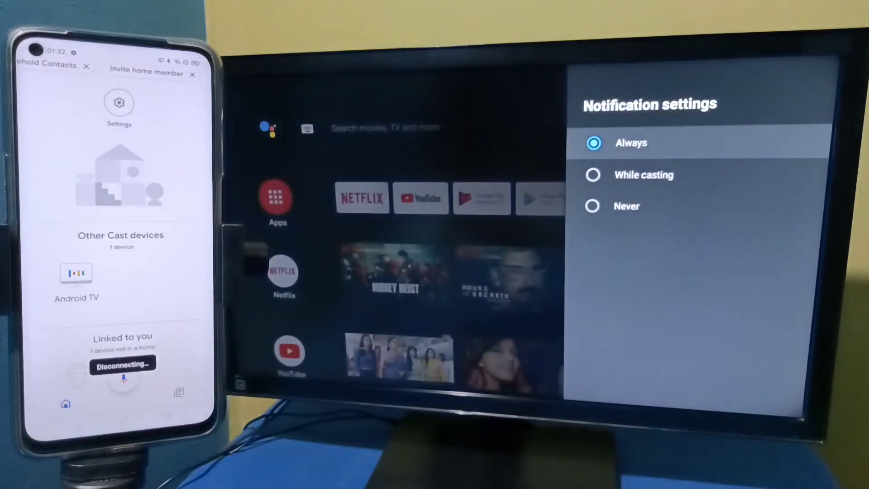